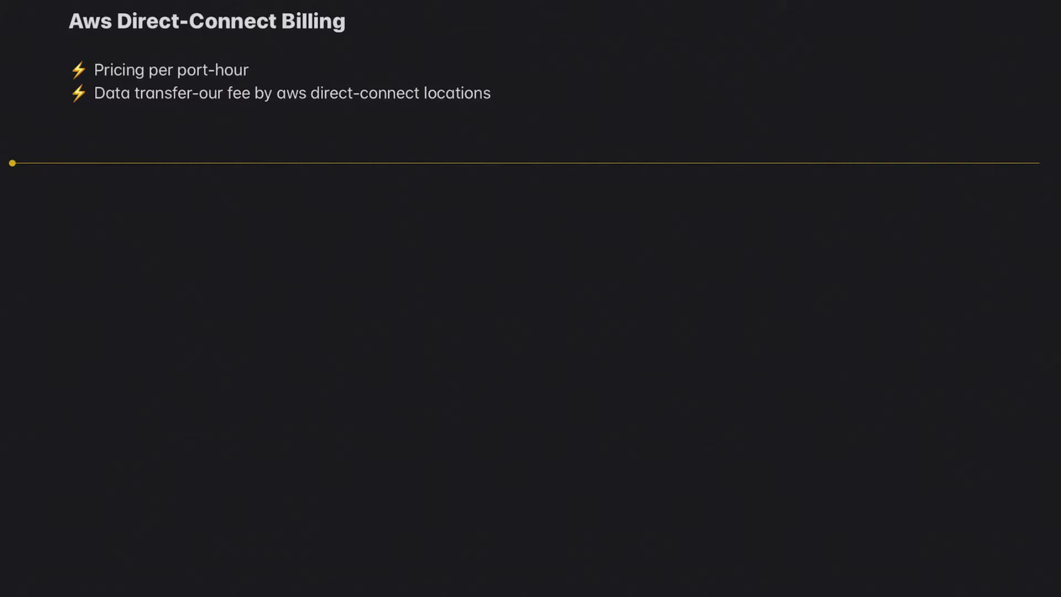
Handwrite the '1 GBPS' port speed beneath the divider line.
left_click_drag(182, 244, 216, 298)
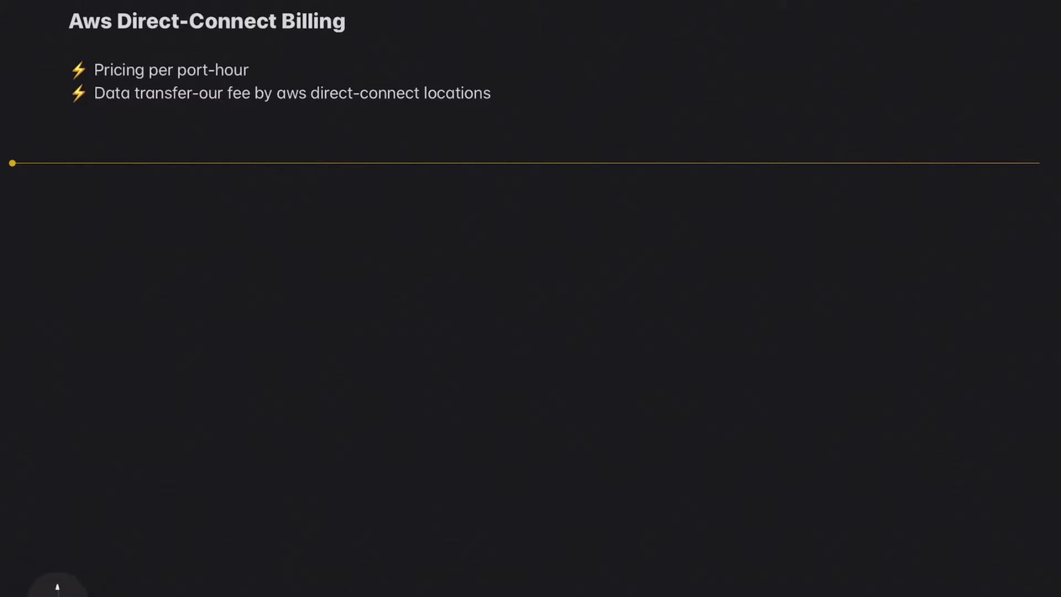
left_click_drag(223, 243, 329, 270)
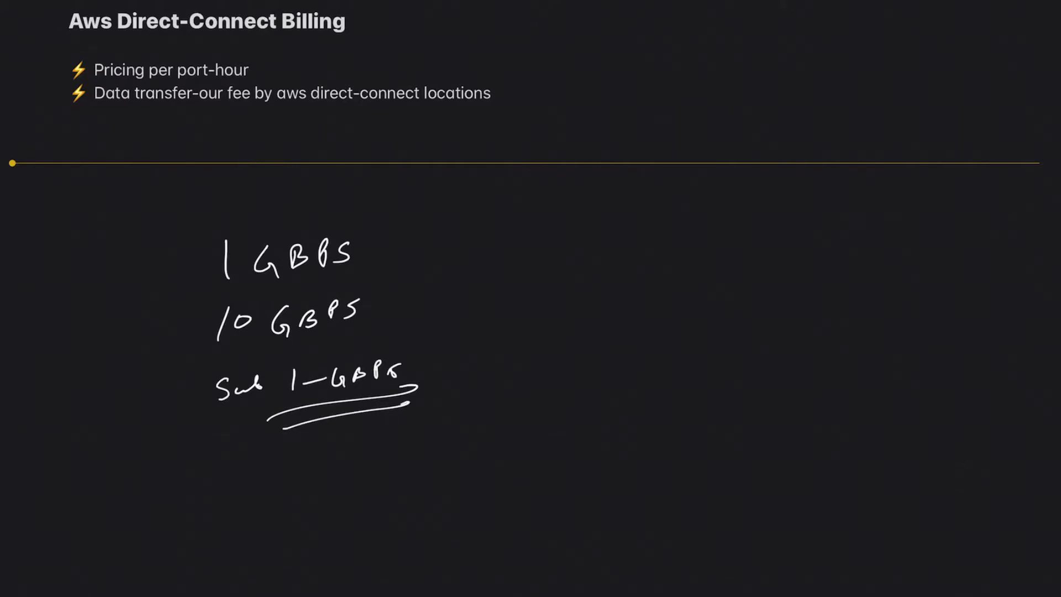
left_click_drag(463, 307, 548, 306)
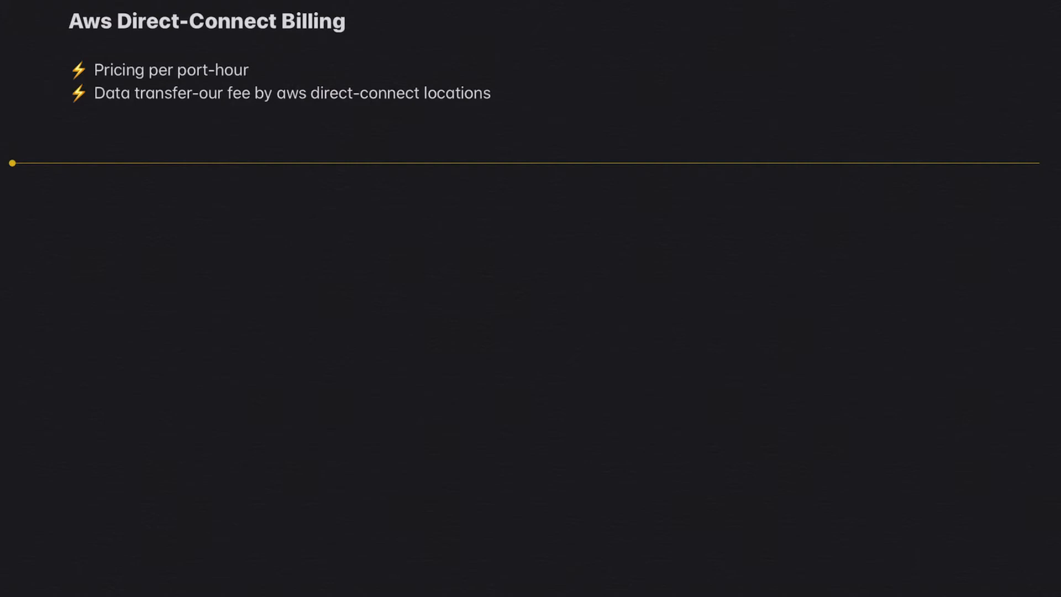
Write 'Payer' beside a circled A, then redraw a fresh circled A on the left.
scroll("down", 3)
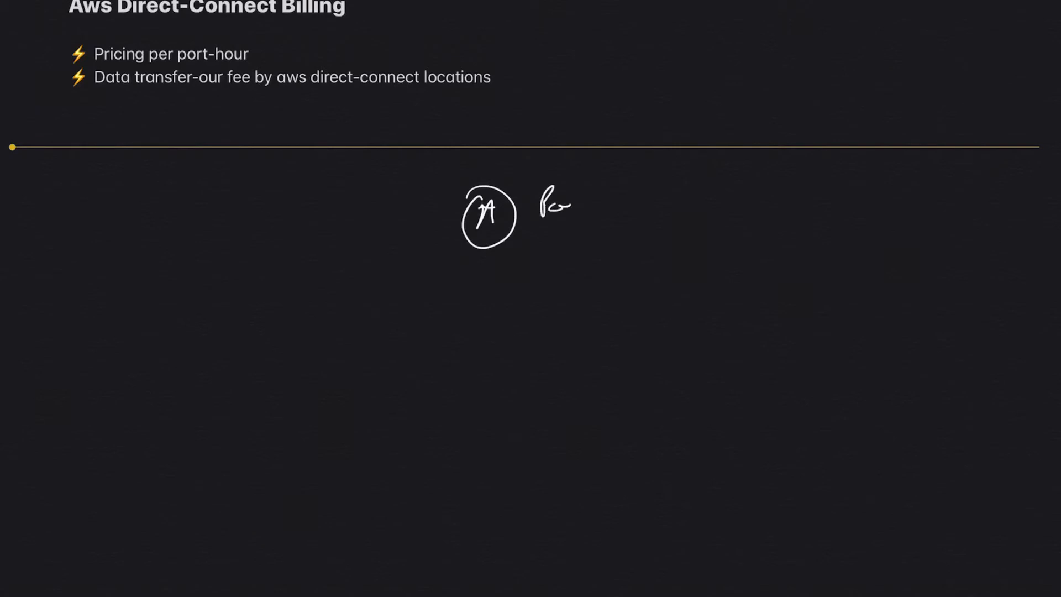
left_click_drag(555, 206, 616, 210)
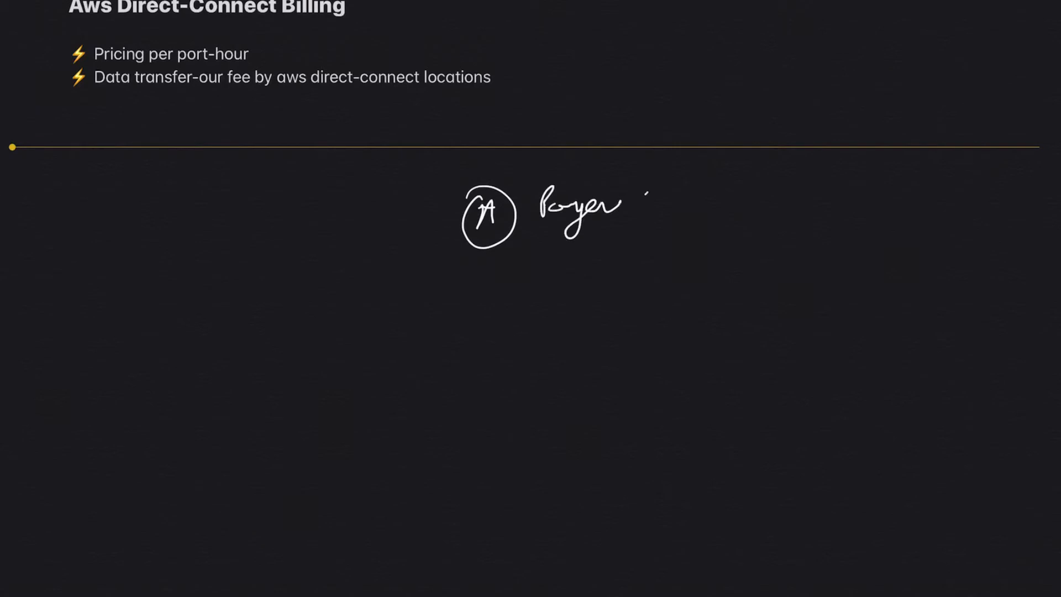
left_click_drag(623, 200, 721, 197)
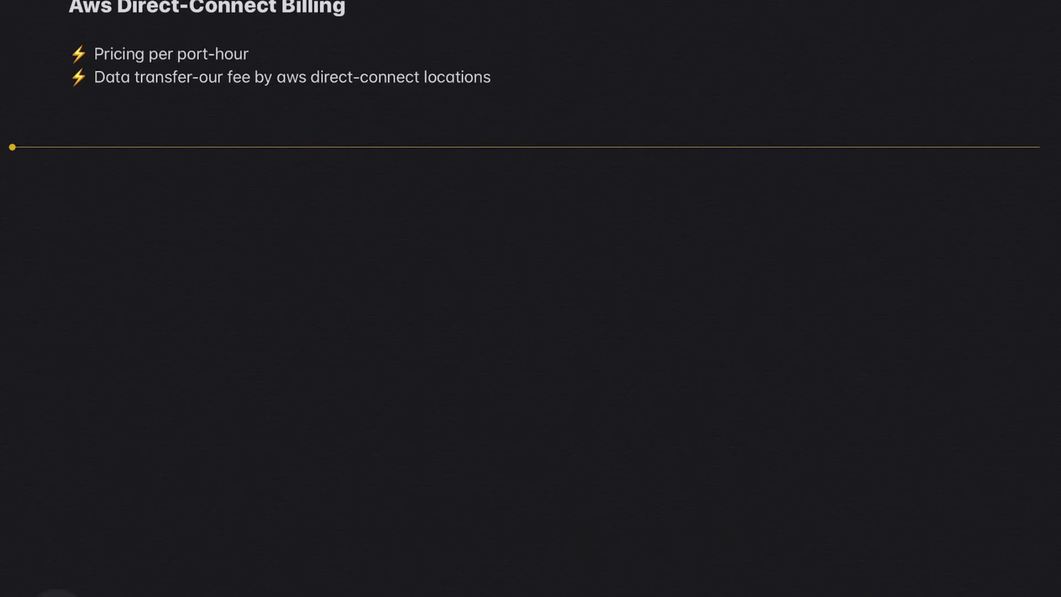
left_click_drag(270, 226, 301, 227)
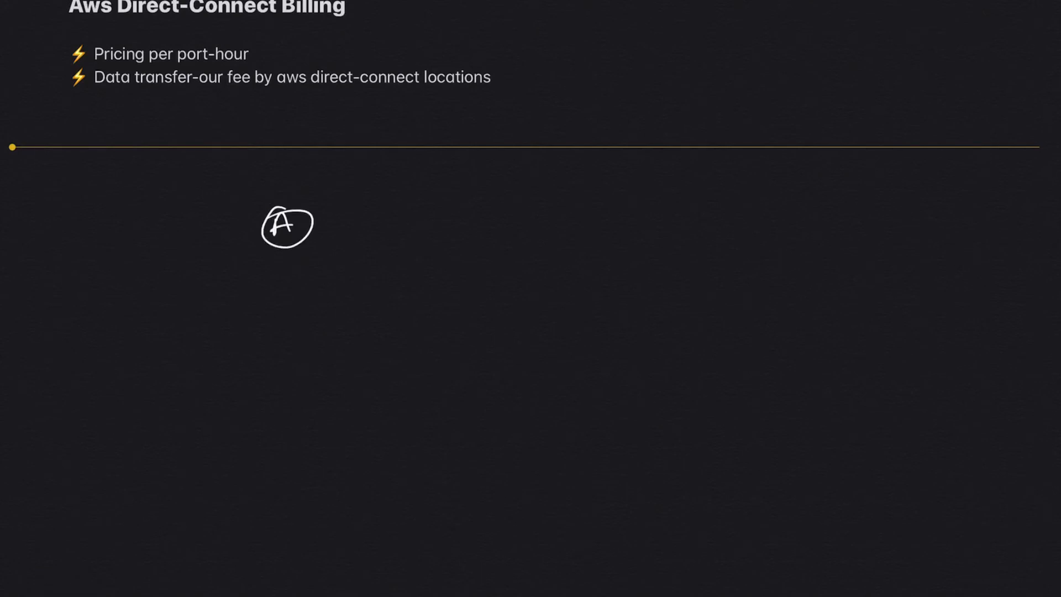